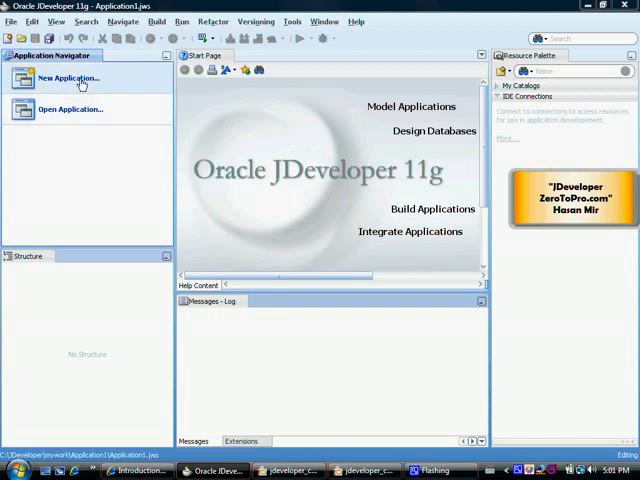
Start a new Generic Application named FriendApplication
{"action": "left_click", "coordinate": [65, 78]}
{"action": "type", "text": "FriendApplication"}
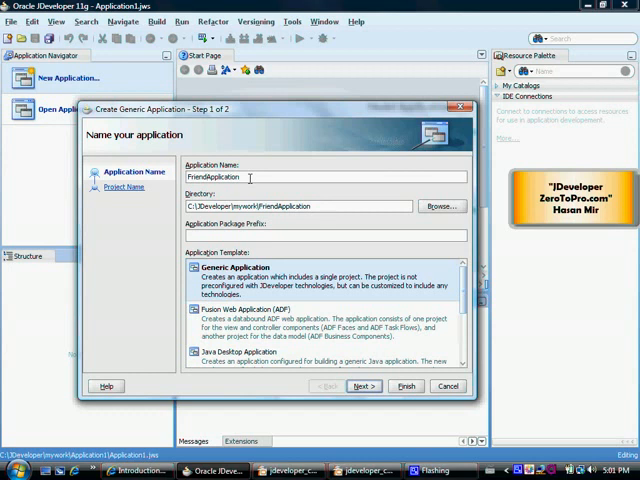
{"action": "mouse_move", "coordinate": [297, 280]}
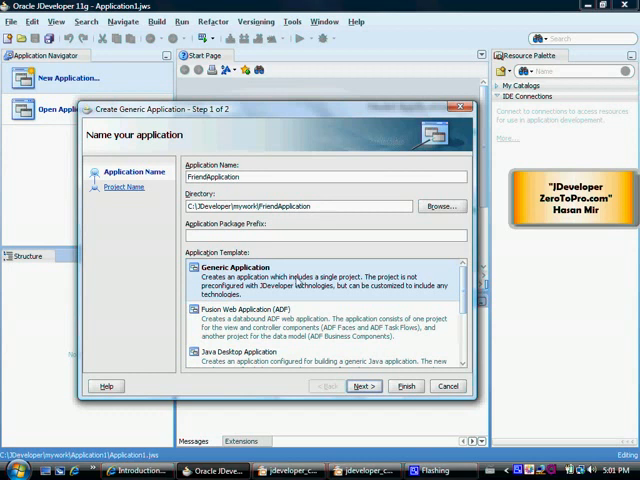
{"action": "scroll", "scroll_direction": "down", "scroll_amount": 3}
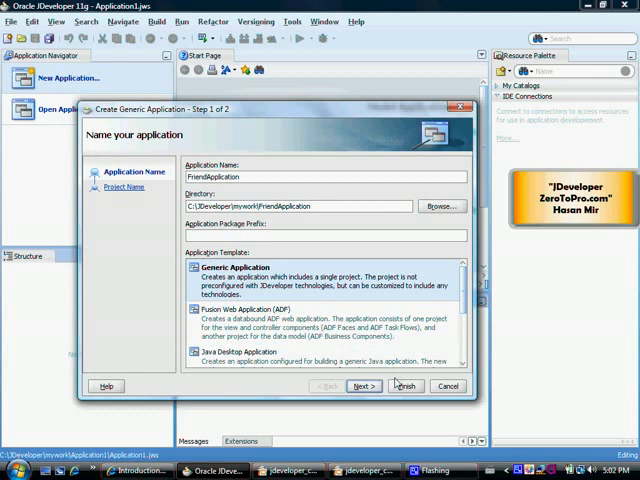
Name the project FriendProject and finish the application wizard
{"action": "left_click", "coordinate": [362, 386]}
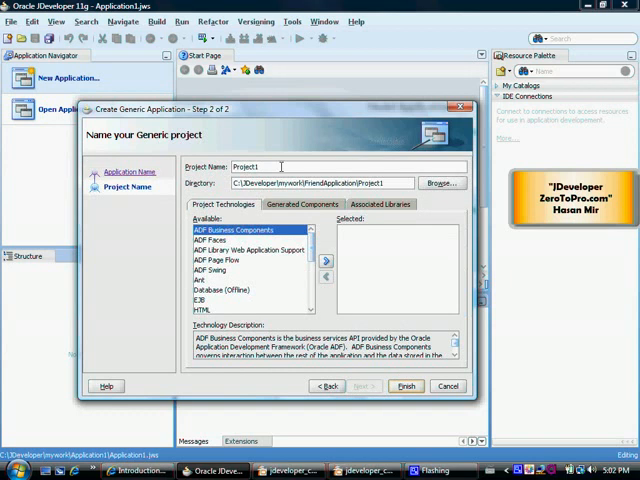
{"action": "key", "text": "BackSpace"}
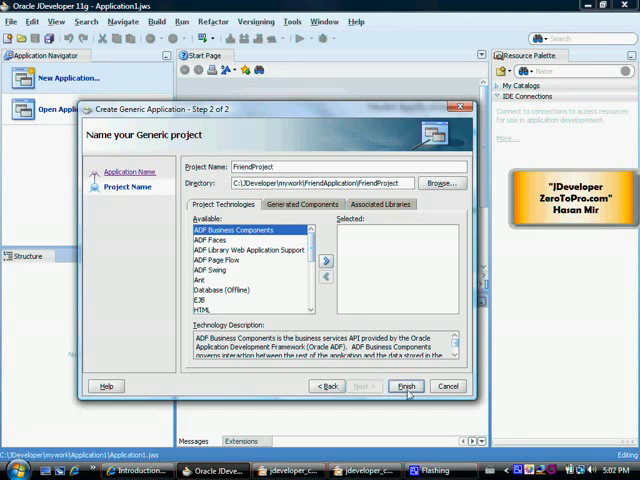
{"action": "left_click", "coordinate": [405, 386]}
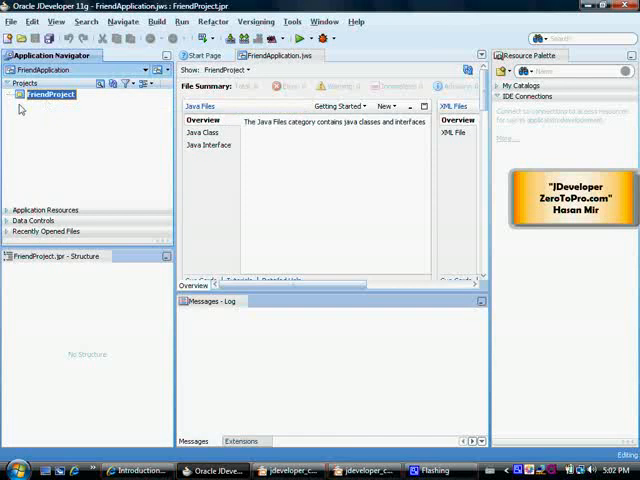
From FriendProject's context menu, choose New Gallery item Java Class
{"action": "right_click", "coordinate": [42, 94]}
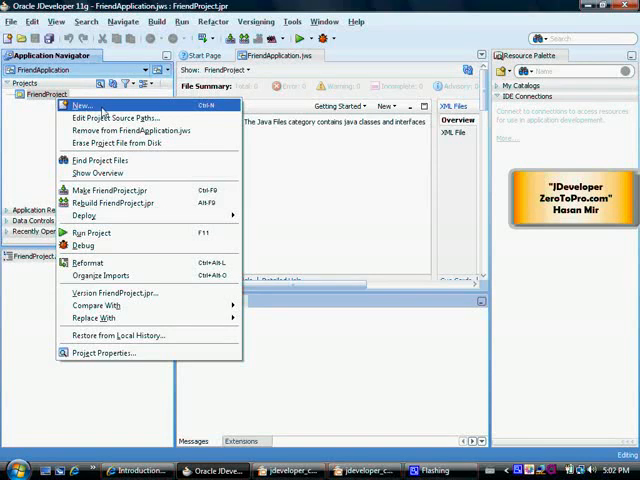
{"action": "left_click", "coordinate": [79, 106]}
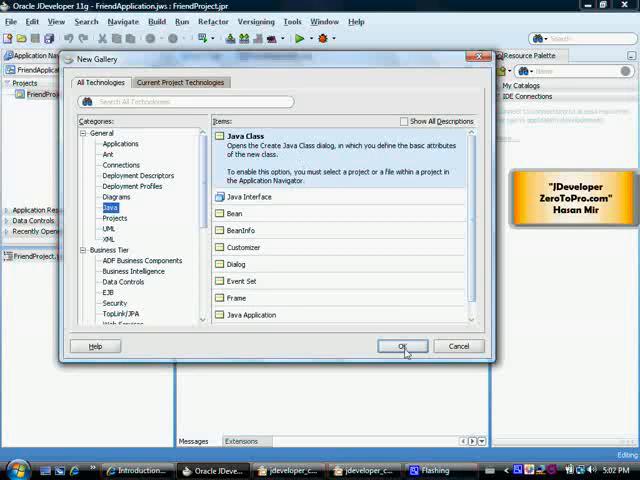
{"action": "left_click", "coordinate": [402, 346]}
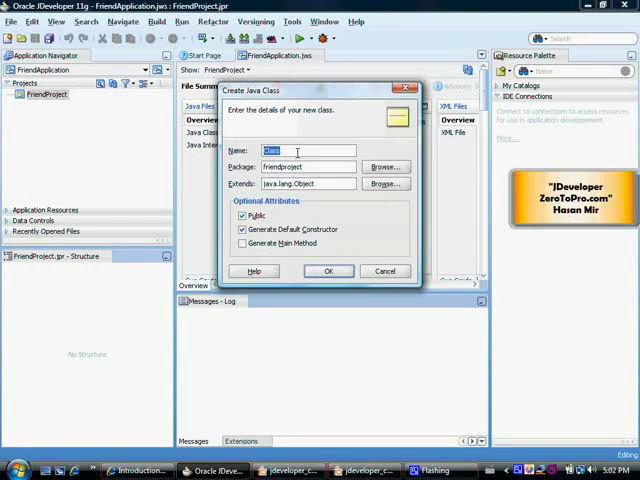
Create a Java class named Friend in package friendproject
{"action": "type", "text": "Friend"}
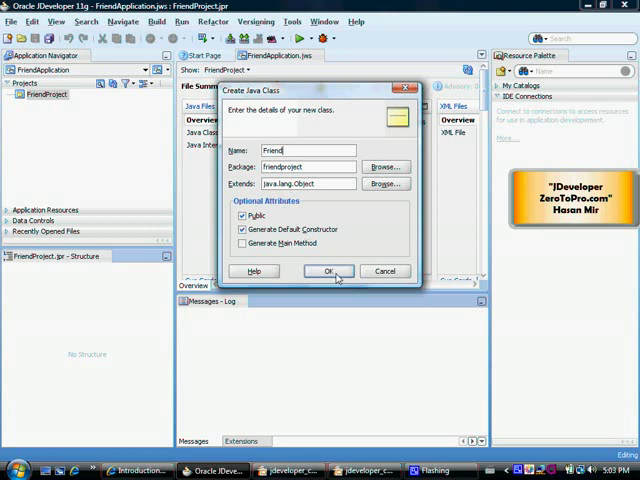
{"action": "left_click", "coordinate": [326, 271]}
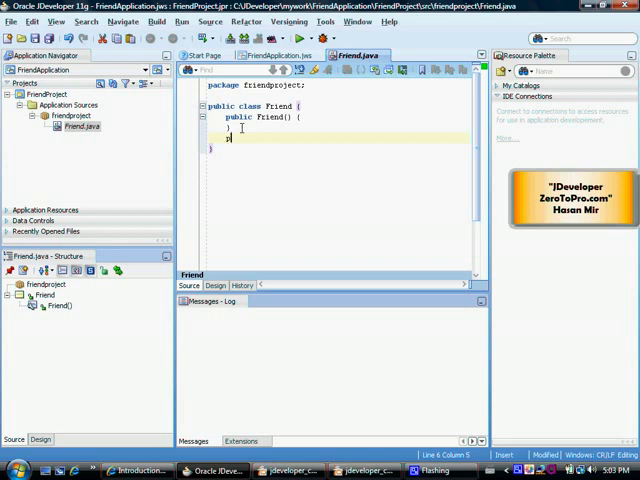
Type the public String sayHello() header below the Friend constructor
{"action": "type", "text": "public String sayHello("}
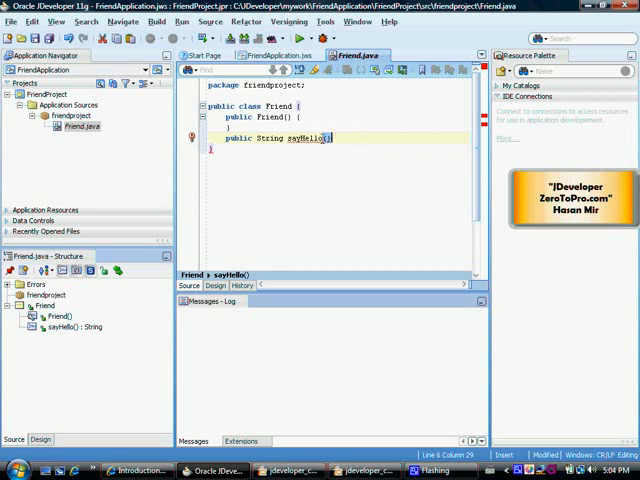
Add braces after the sayHello() header to create an empty body
{"action": "left_click", "coordinate": [210, 21]}
{"action": "type", "text": " {"}
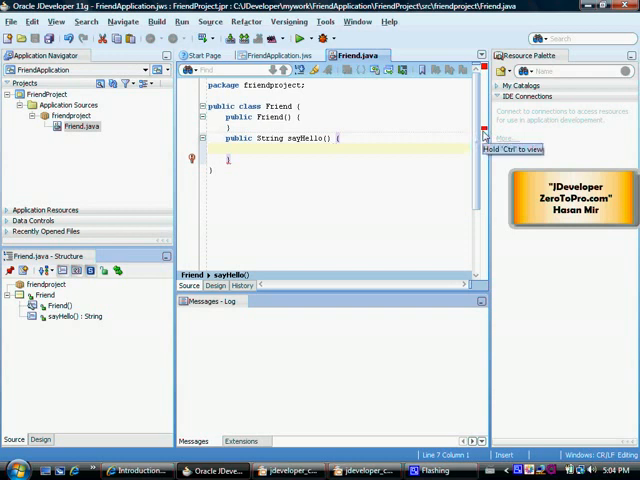
Begin writing return "Hello " + "Fr... inside sayHello()
{"action": "type", "text": "return \""}
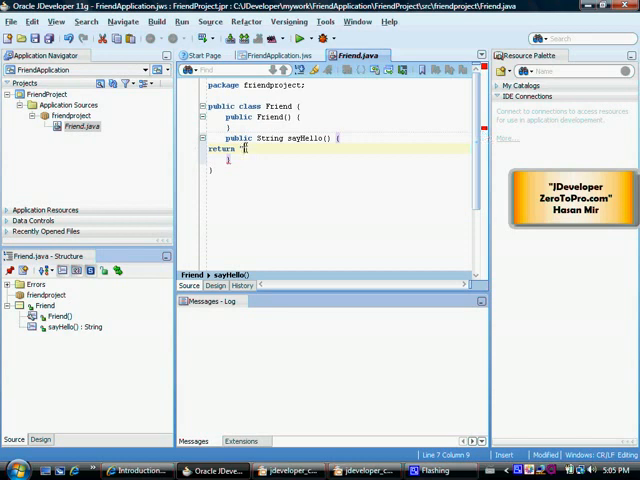
{"action": "type", "text": "h"}
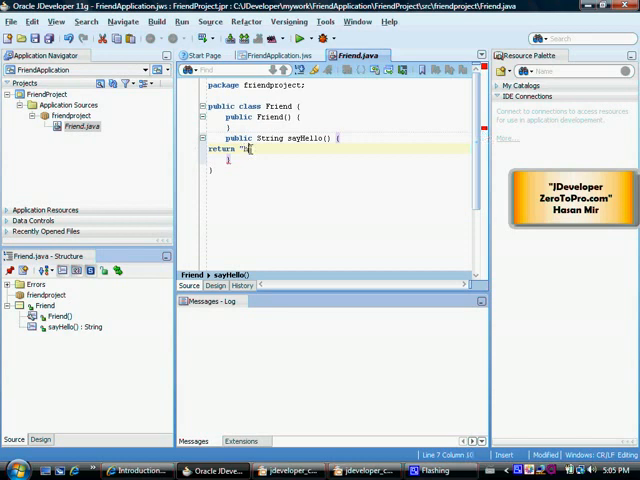
{"action": "type", "text": "ello \" +"}
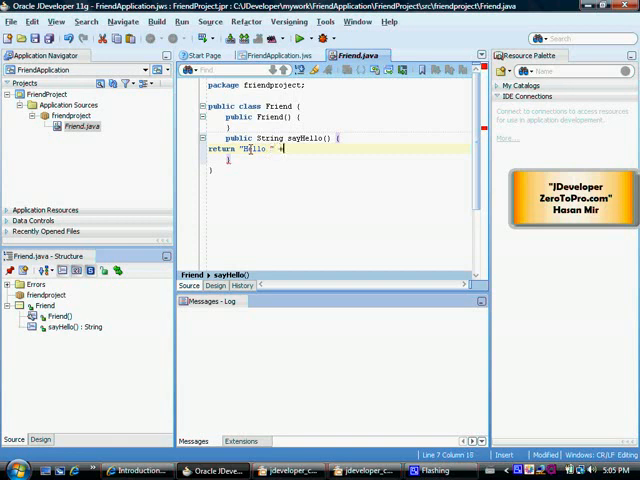
{"action": "type", "text": "\" \""}
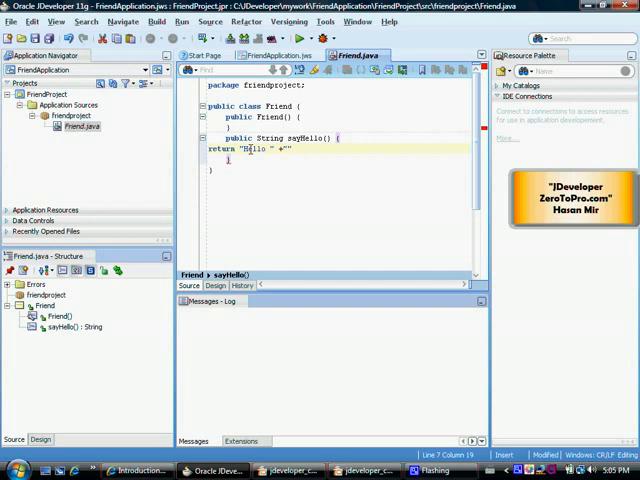
{"action": "type", "text": "Fr"}
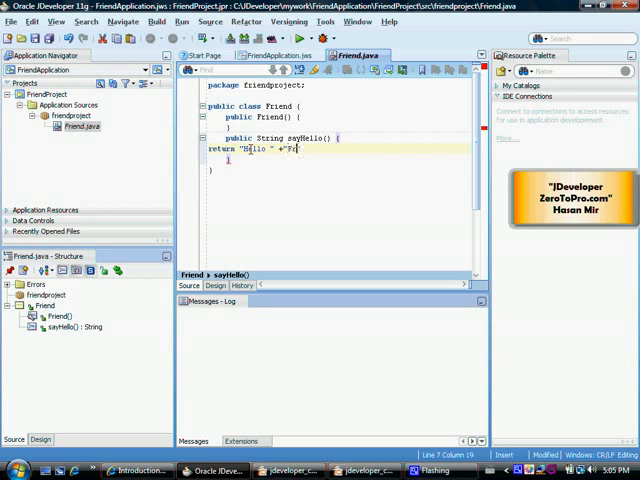